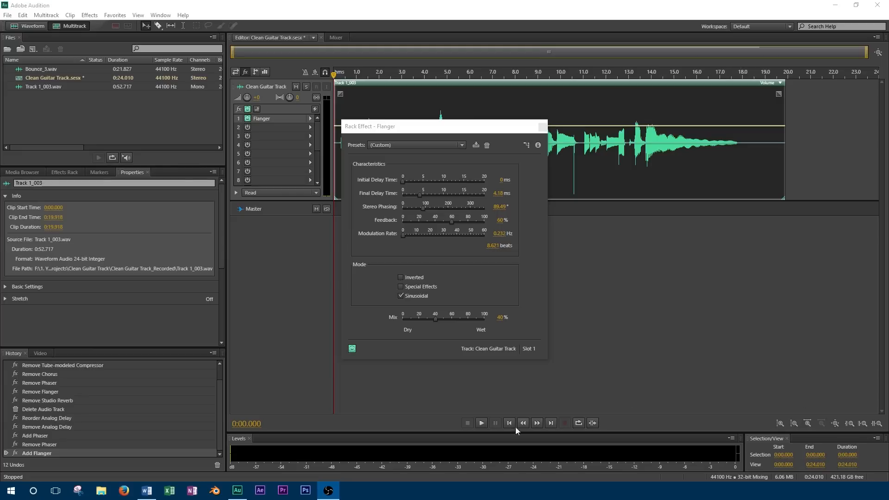
Step: During playback, sweep the Flanger's Final Delay Time up to 20 ms and settle it at 4.86 ms
{"action": "left_click", "coordinate": [480, 422]}
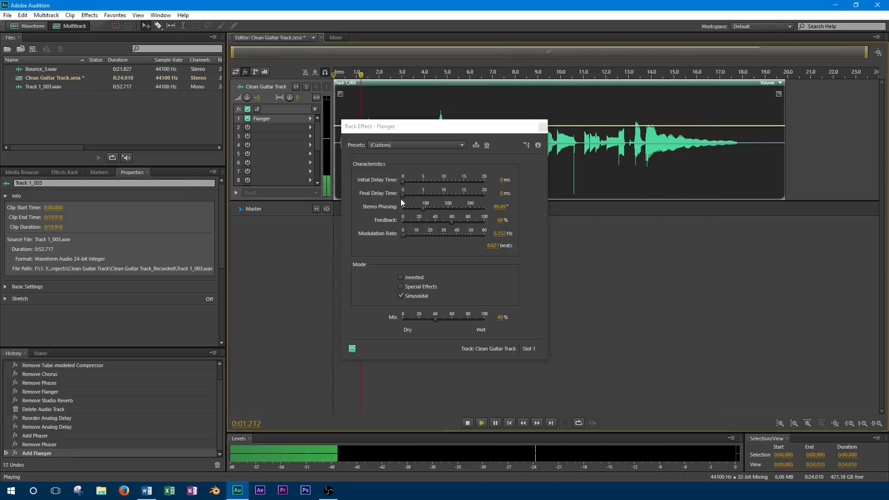
{"action": "left_click_drag", "start_coordinate": [402, 198], "coordinate": [416, 198]}
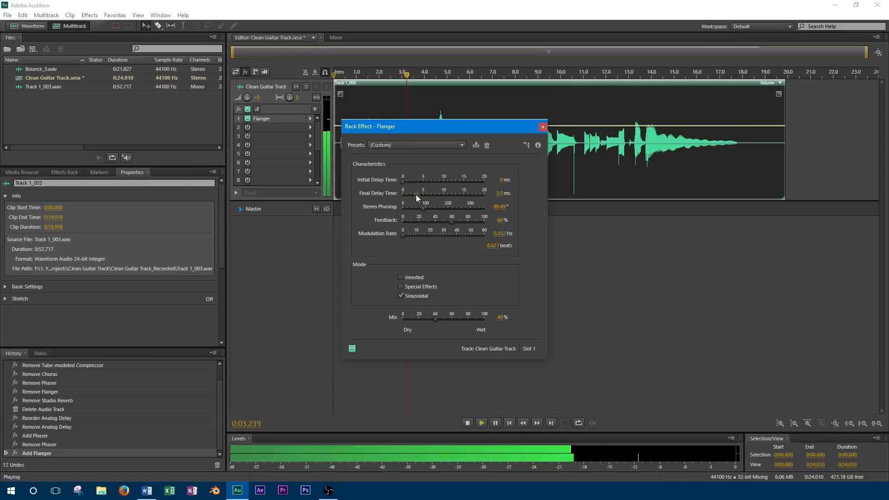
{"action": "left_click_drag", "start_coordinate": [416, 199], "coordinate": [425, 198]}
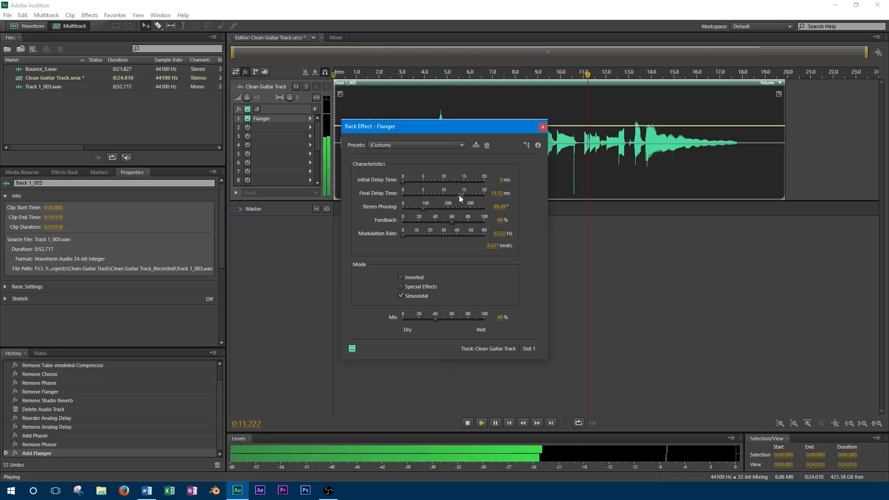
{"action": "left_click_drag", "start_coordinate": [459, 193], "coordinate": [484, 193]}
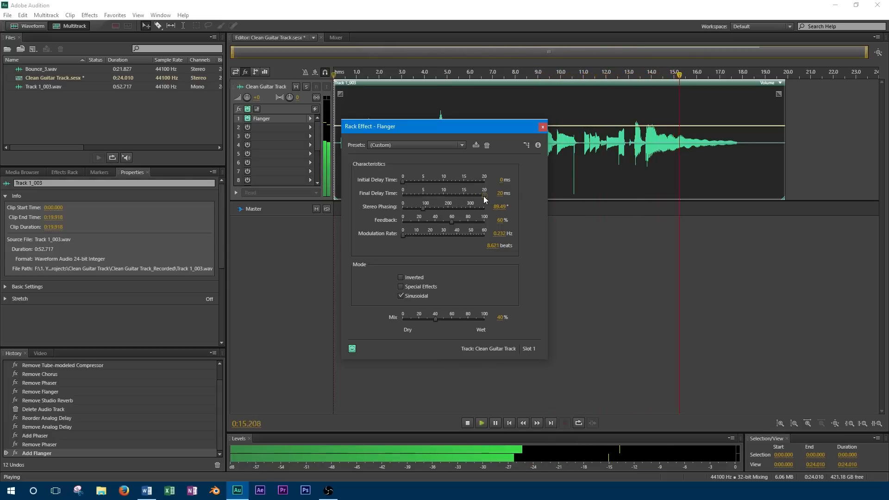
{"action": "left_click_drag", "start_coordinate": [484, 197], "coordinate": [423, 197]}
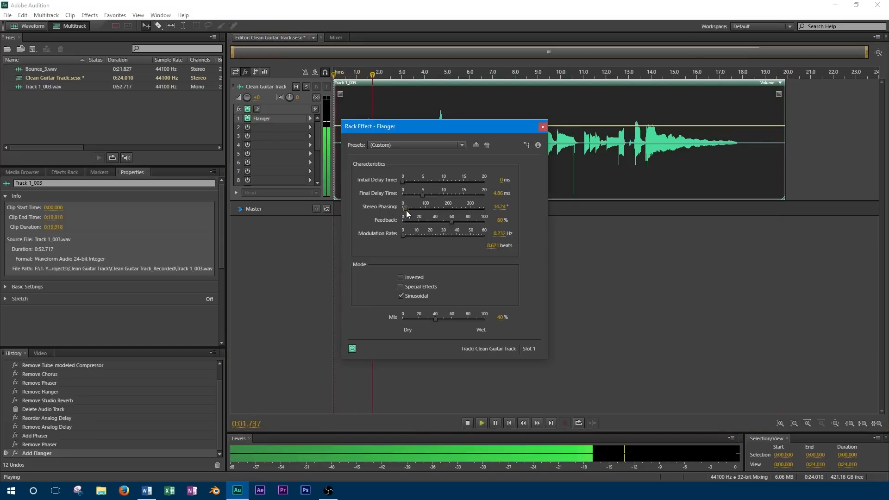
Step: Raise Stereo Phasing stepwise to about 249°, then return the playhead to the start
{"action": "left_click_drag", "start_coordinate": [406, 210], "coordinate": [417, 210]}
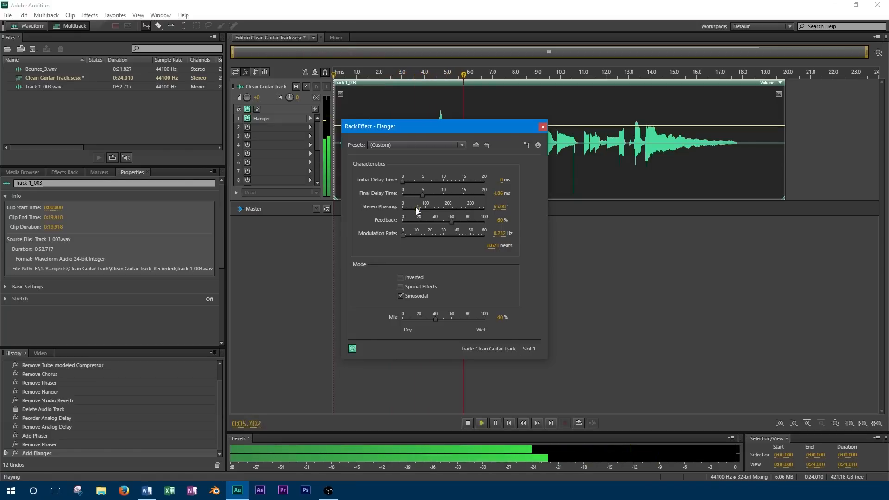
{"action": "left_click_drag", "start_coordinate": [417, 212], "coordinate": [430, 213]}
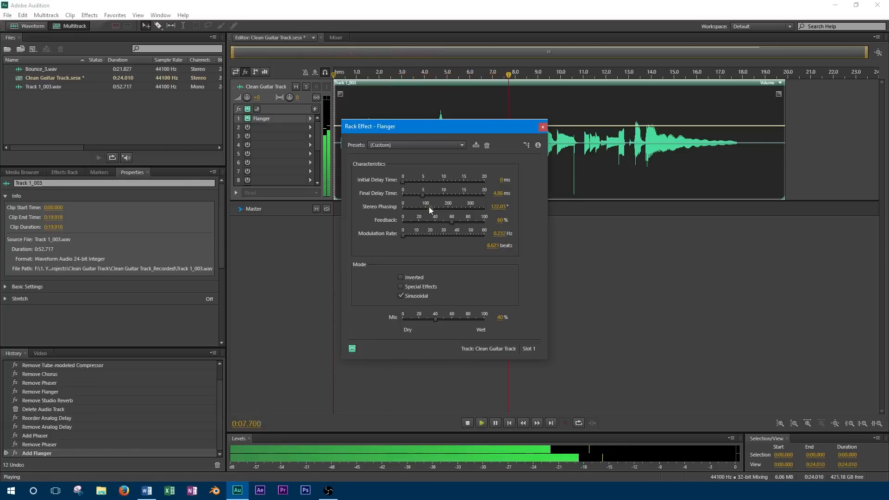
{"action": "left_click_drag", "start_coordinate": [427, 212], "coordinate": [437, 213]}
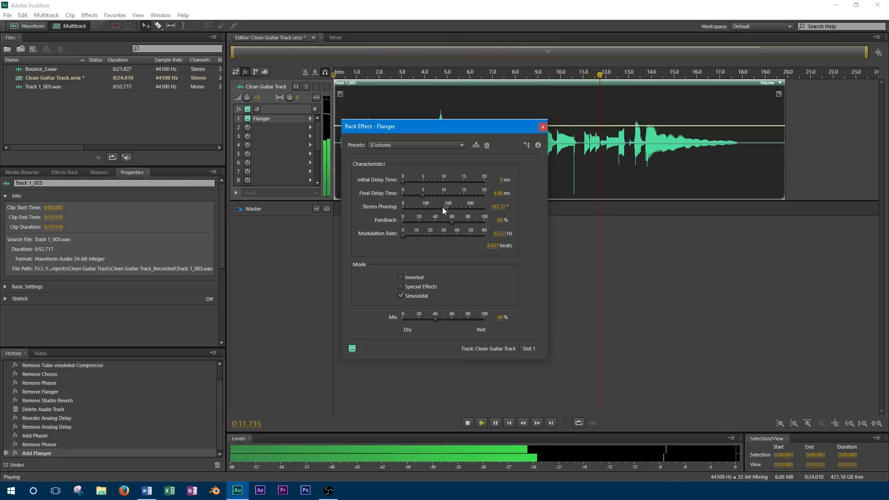
{"action": "left_click_drag", "start_coordinate": [443, 211], "coordinate": [459, 211]}
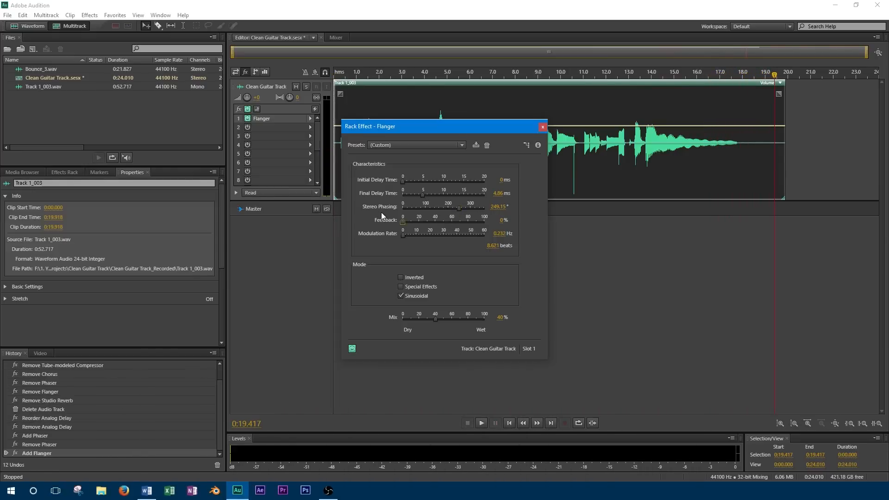
{"action": "left_click", "coordinate": [480, 423]}
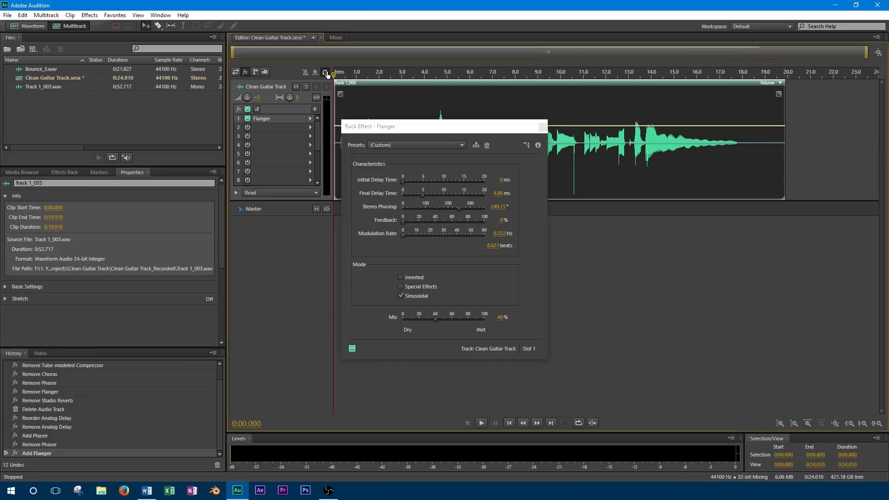
Step: While playing, sweep Feedback up to 100% and bring it back to about 62.1%
{"action": "left_click", "coordinate": [479, 423]}
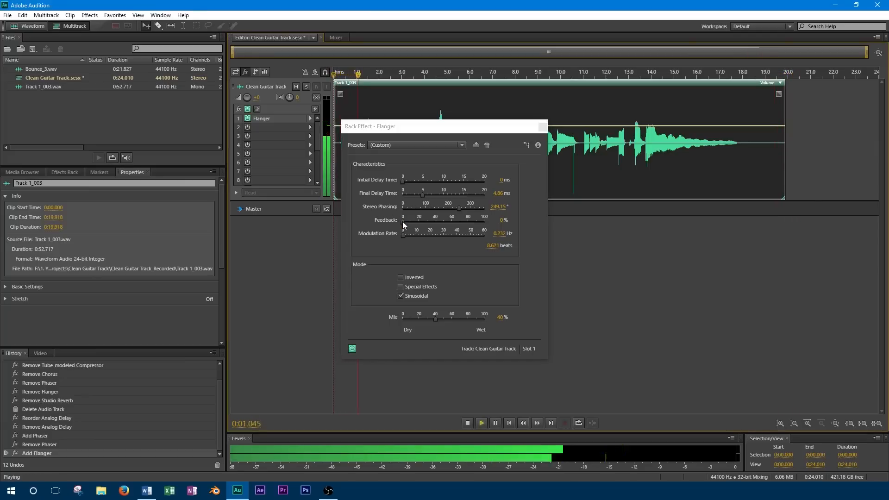
{"action": "left_click_drag", "start_coordinate": [403, 217], "coordinate": [430, 216]}
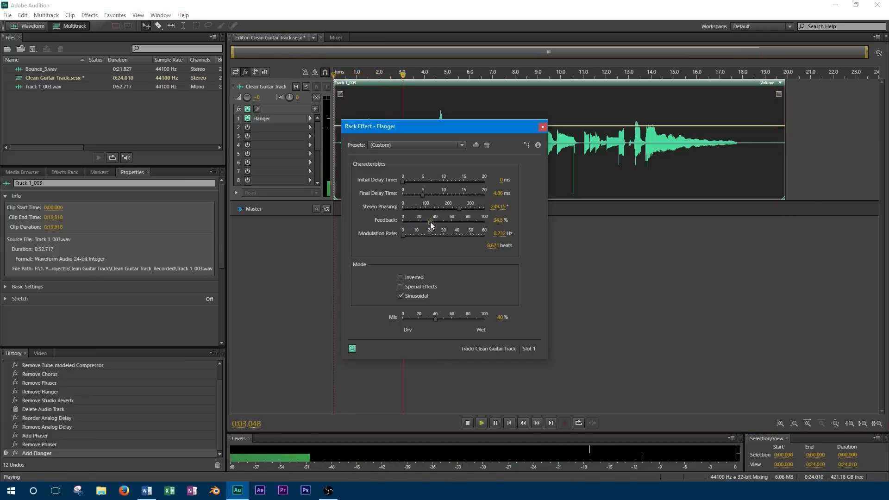
{"action": "left_click_drag", "start_coordinate": [430, 217], "coordinate": [454, 217]}
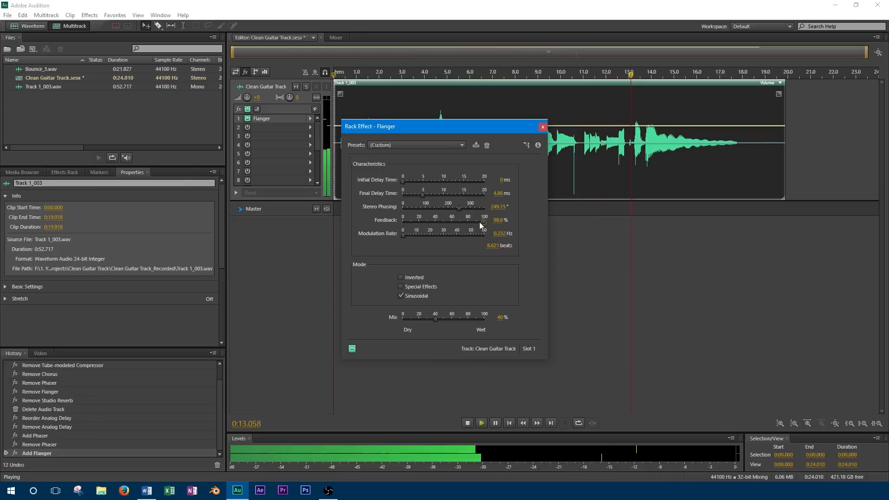
{"action": "left_click_drag", "start_coordinate": [479, 220], "coordinate": [488, 220]}
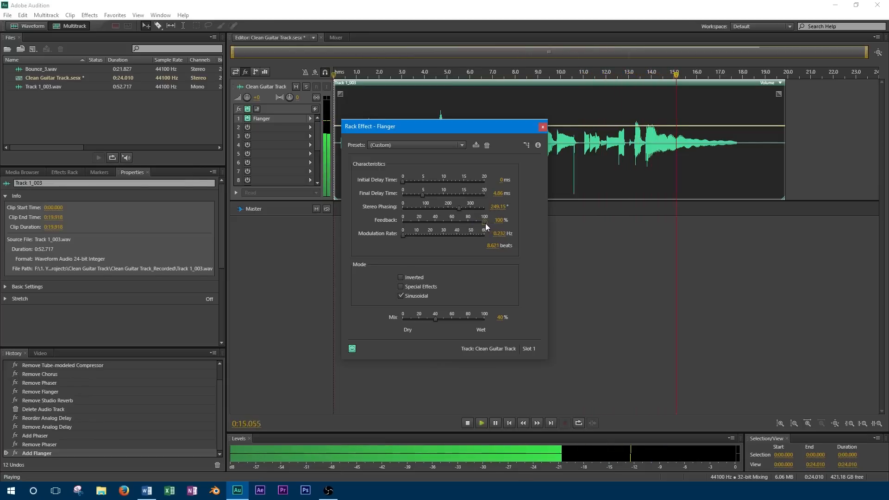
{"action": "left_click_drag", "start_coordinate": [484, 216], "coordinate": [454, 220]}
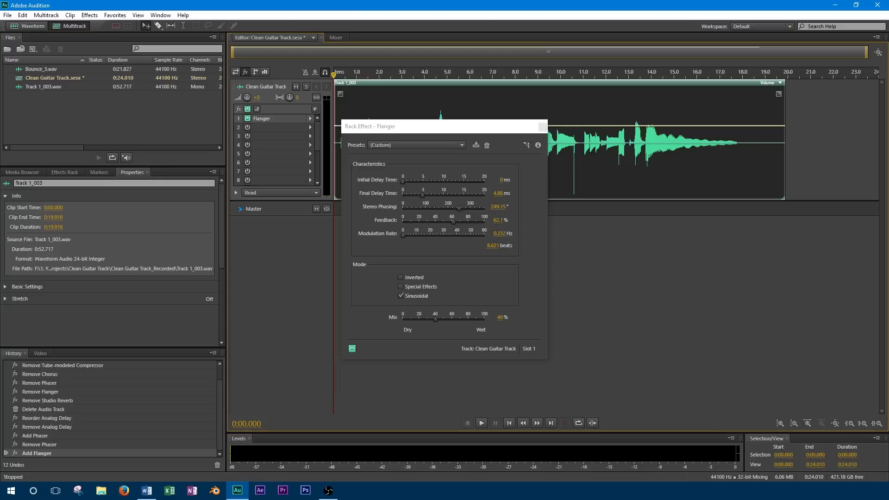
{"action": "mouse_move", "coordinate": [405, 238]}
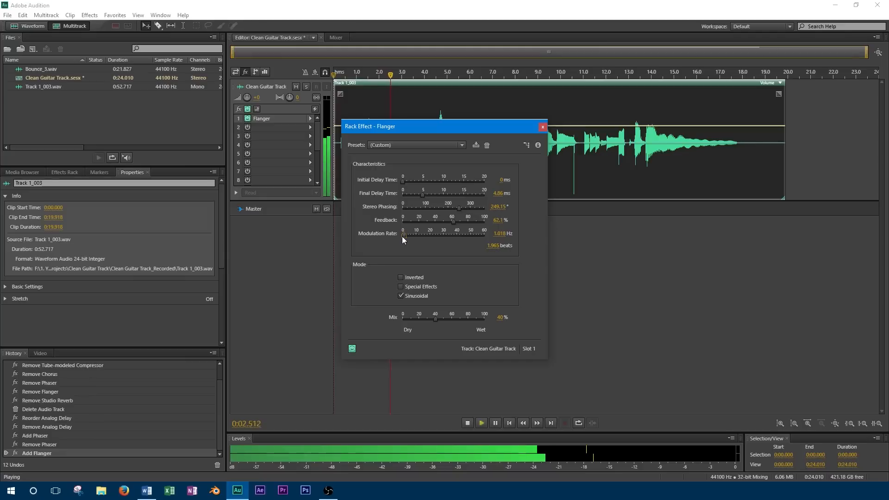
Step: Speed the Modulation Rate up to about 8 Hz, then slow it to 0.679 Hz
{"action": "left_click_drag", "start_coordinate": [403, 236], "coordinate": [414, 236]}
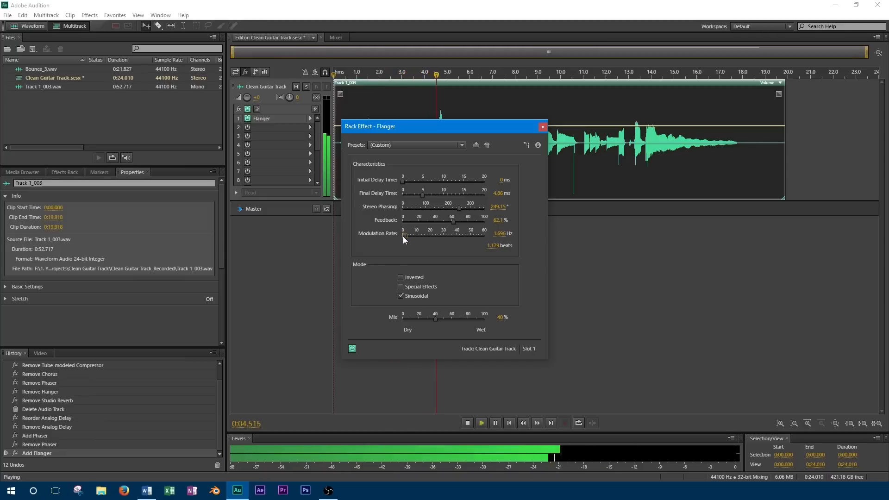
{"action": "left_click_drag", "start_coordinate": [405, 236], "coordinate": [408, 236]}
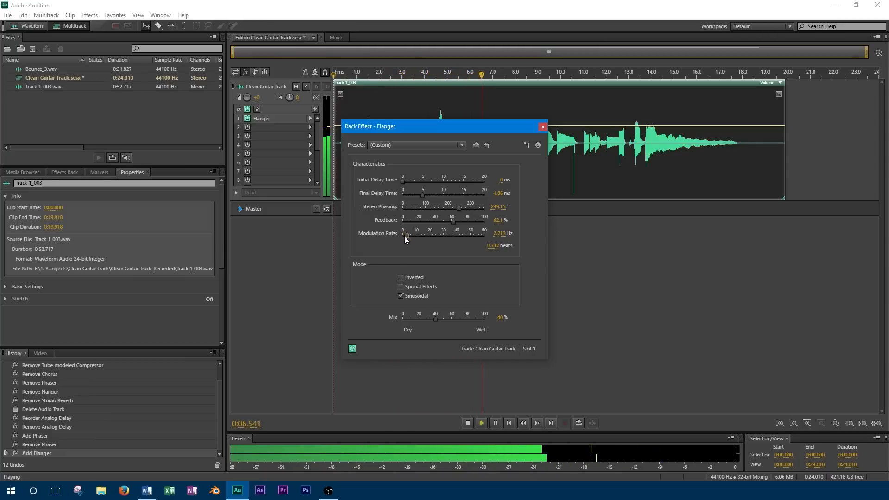
{"action": "left_click_drag", "start_coordinate": [405, 235], "coordinate": [407, 234]}
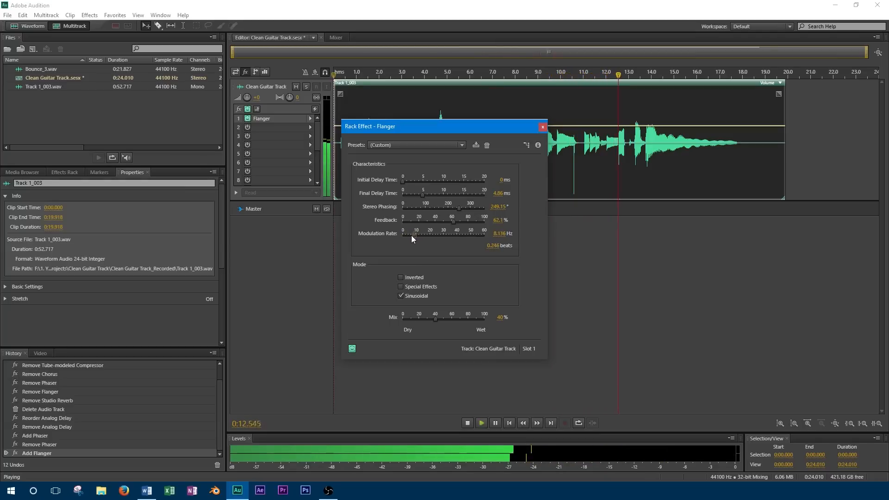
{"action": "left_click_drag", "start_coordinate": [414, 234], "coordinate": [401, 233]}
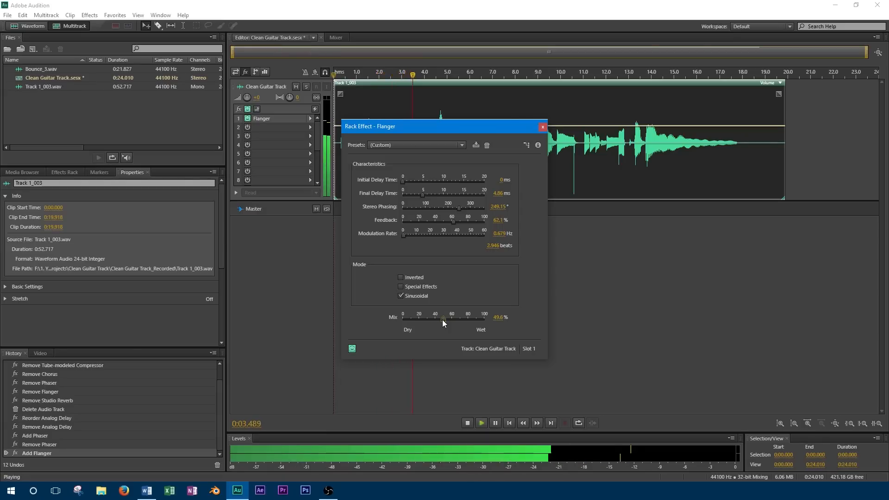
Step: Set the Flanger Mix fully wet at 100% and stop playback
{"action": "left_click_drag", "start_coordinate": [444, 323], "coordinate": [476, 322]}
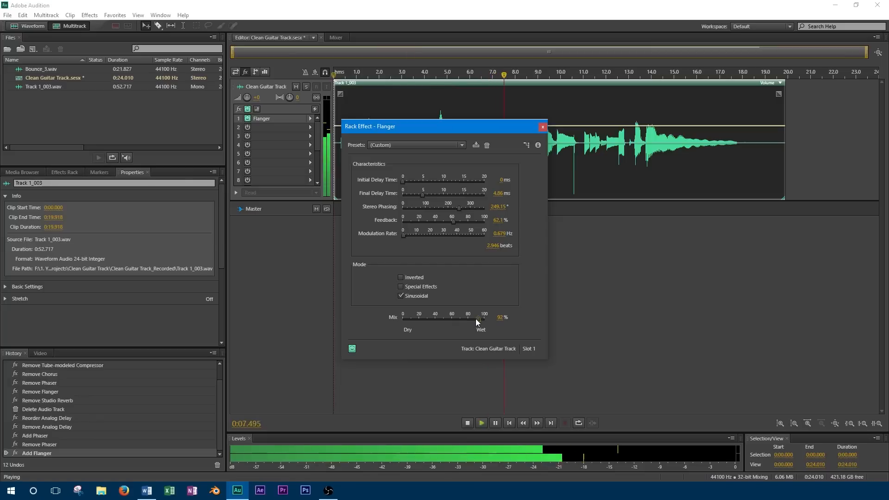
{"action": "left_click_drag", "start_coordinate": [475, 323], "coordinate": [484, 317]}
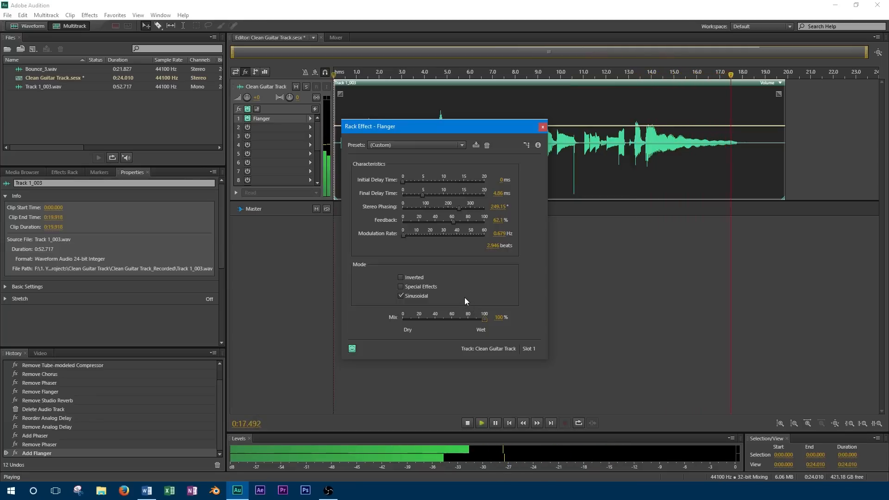
{"action": "left_click", "coordinate": [467, 423]}
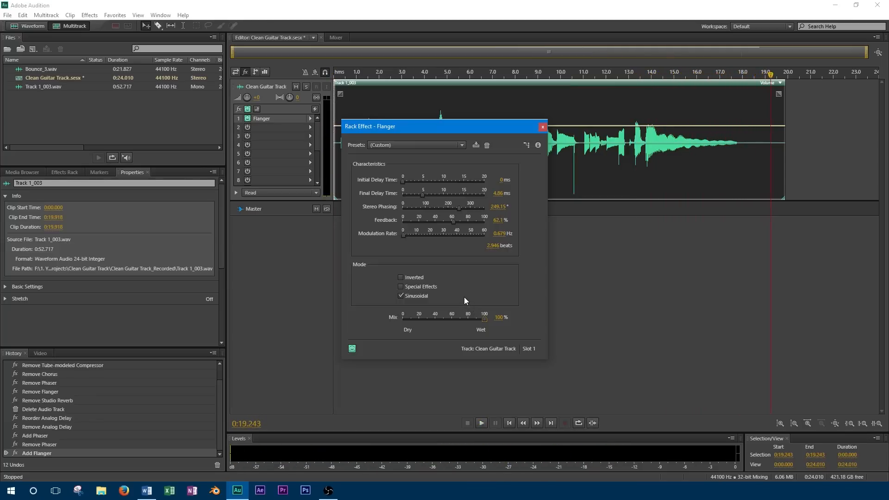